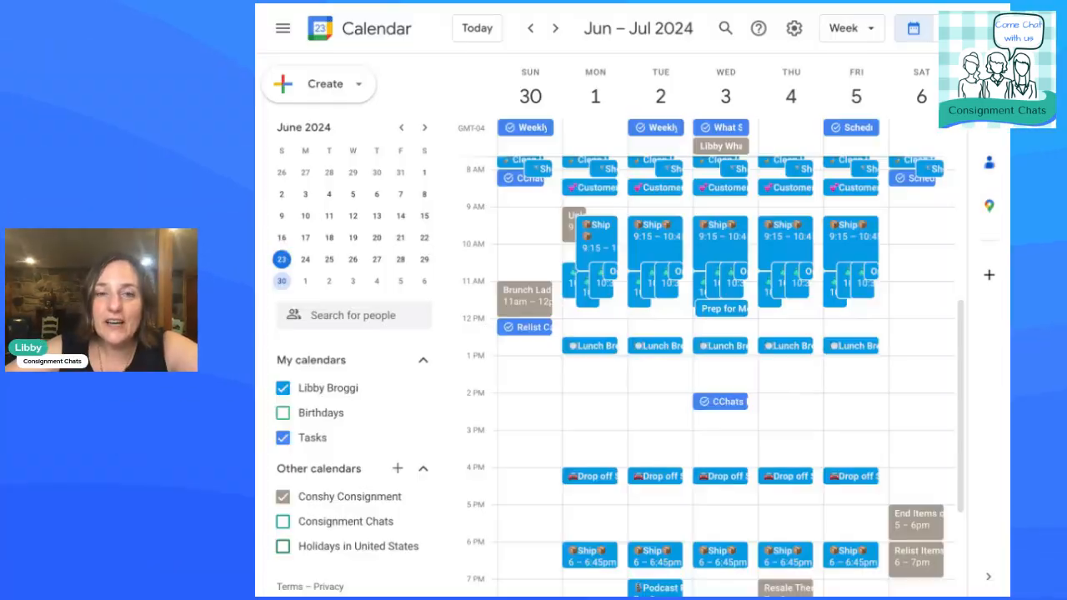
{"action": "mouse_move", "coordinate": [988, 163]}
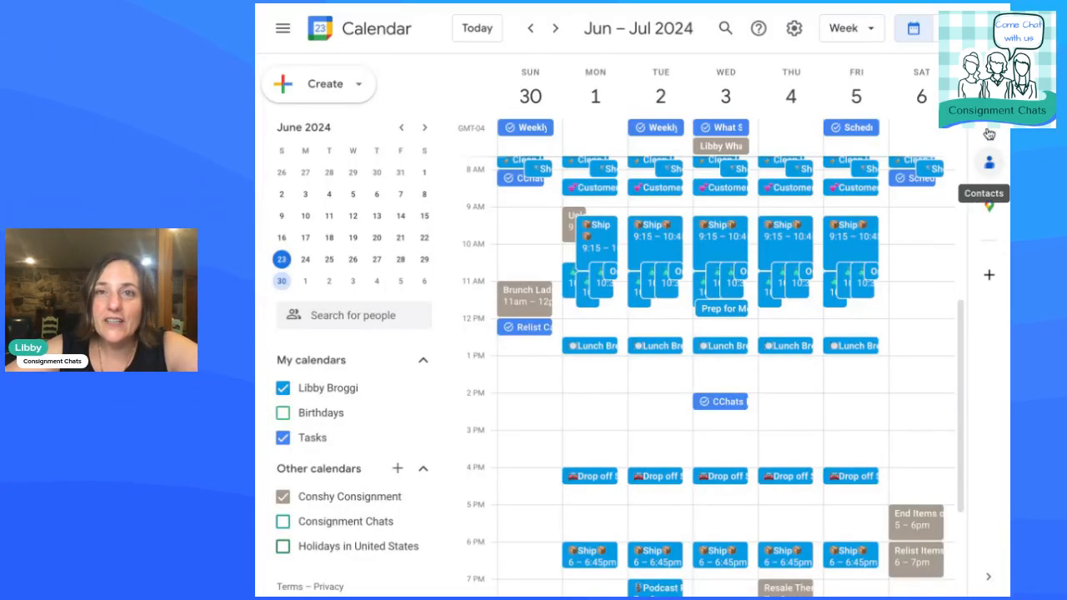
Open the My Tasks list beside the week view from the side panel
{"action": "left_click", "coordinate": [755, 118]}
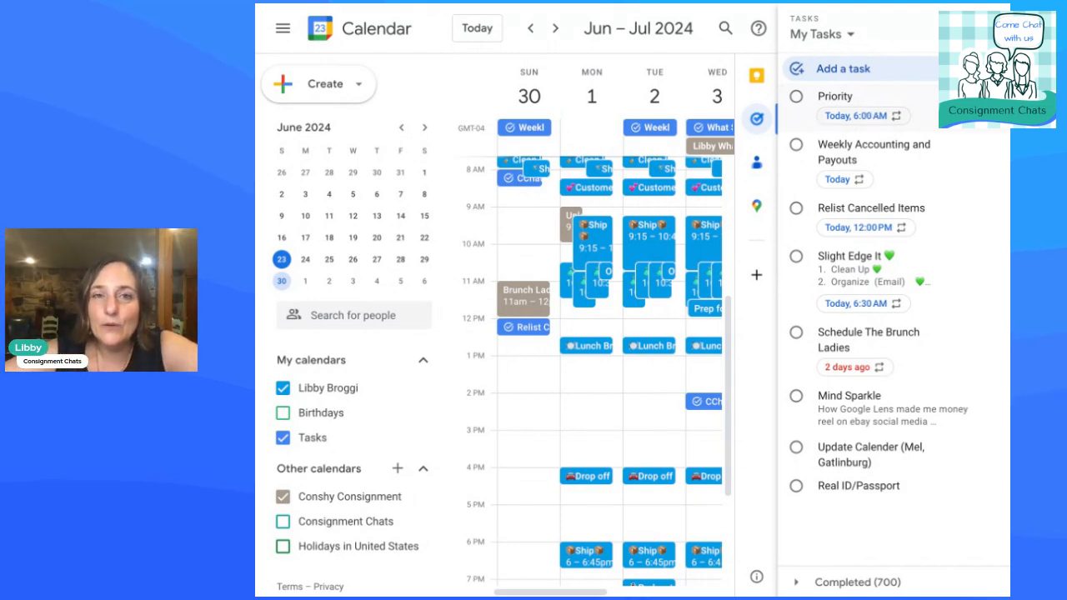
{"action": "mouse_move", "coordinate": [924, 101]}
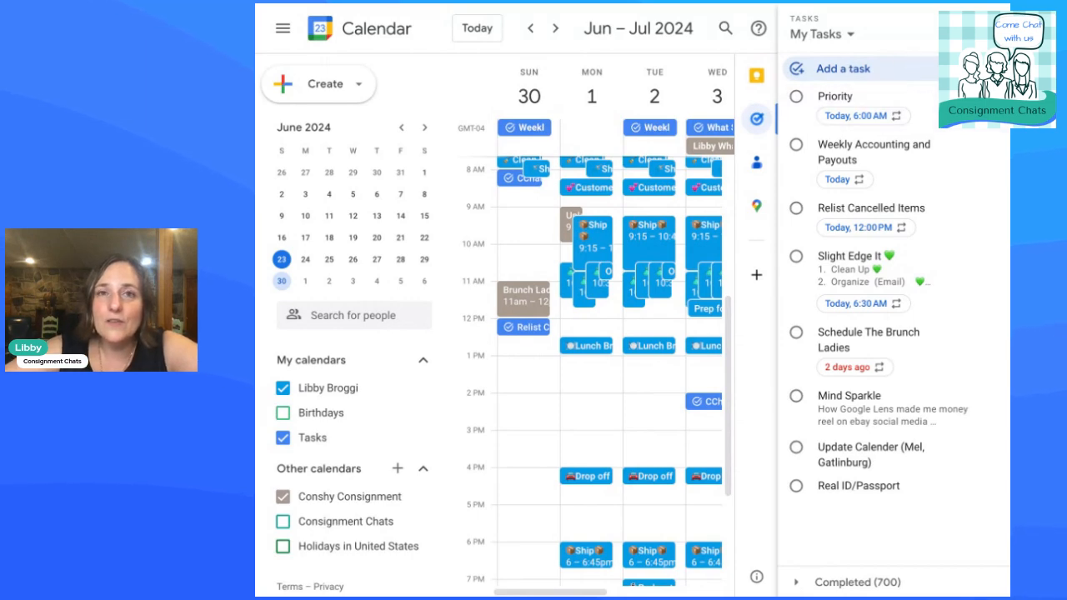
{"action": "left_click", "coordinate": [756, 118]}
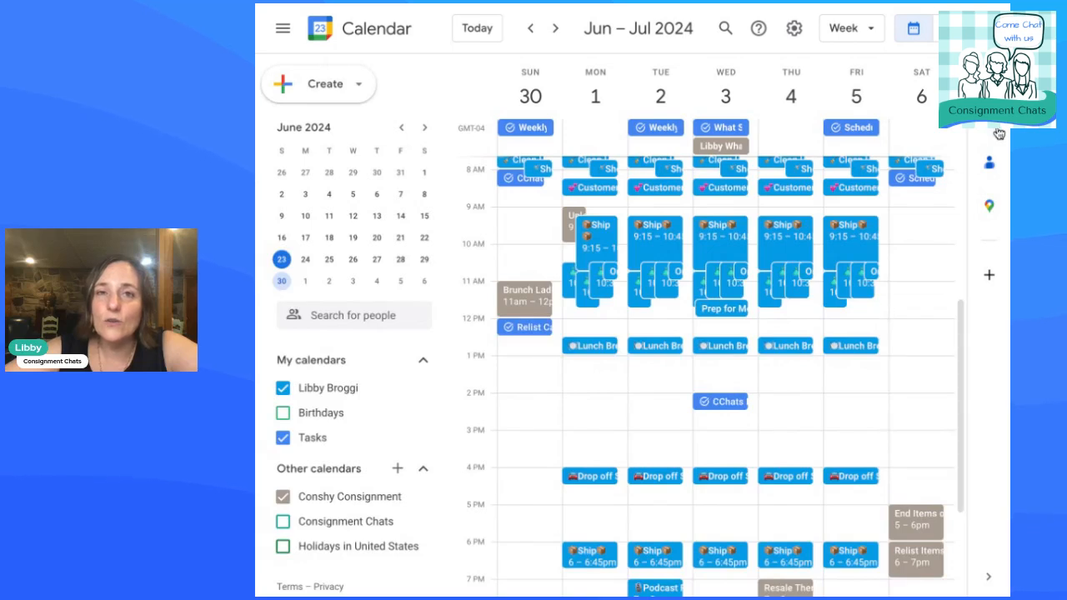
{"action": "mouse_move", "coordinate": [988, 165]}
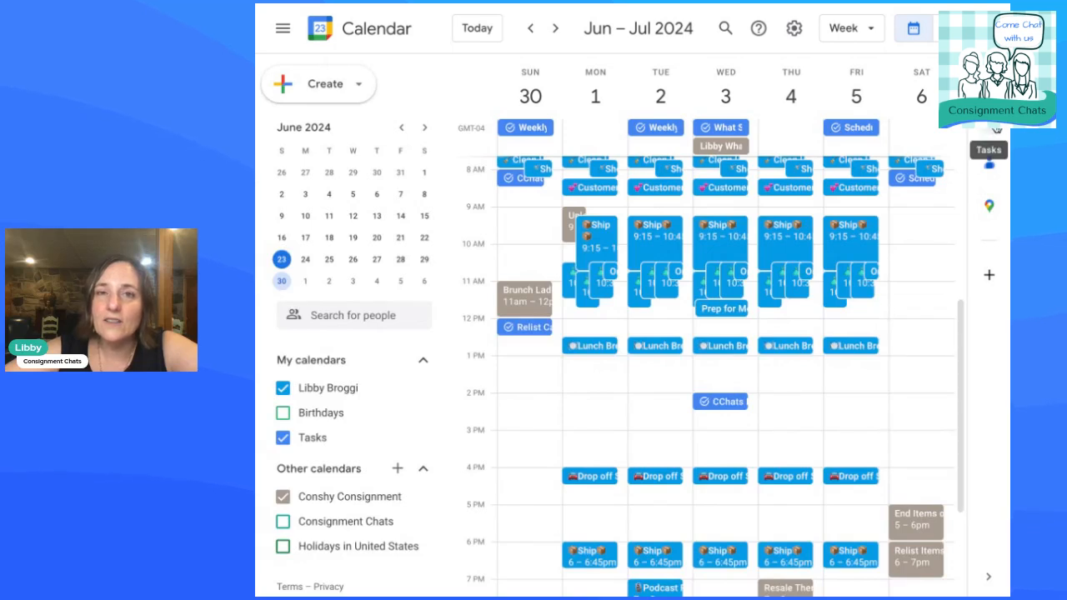
{"action": "left_click", "coordinate": [989, 150]}
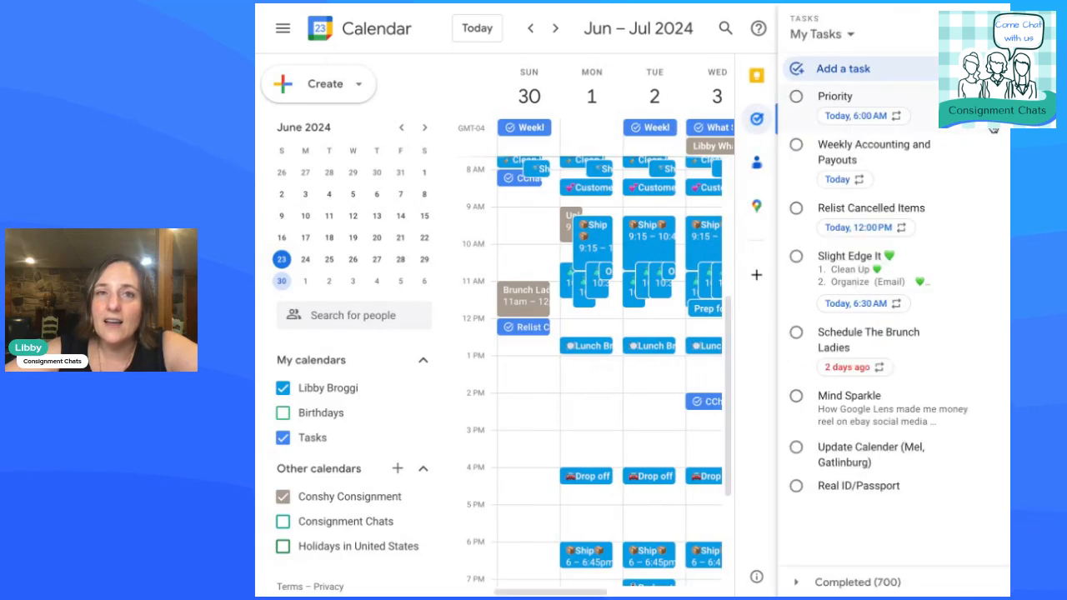
{"action": "mouse_move", "coordinate": [908, 76]}
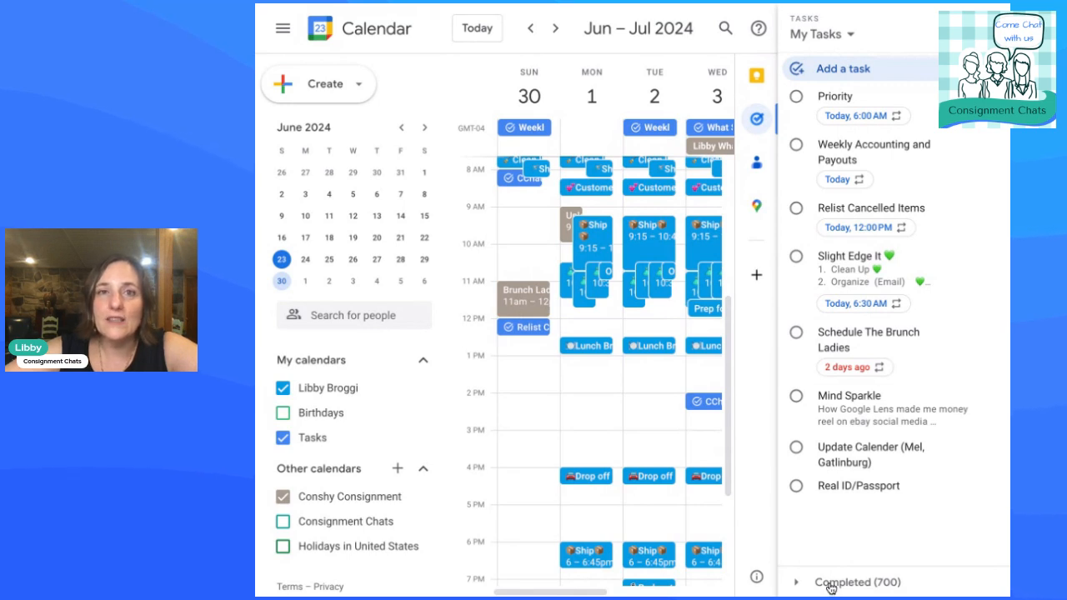
{"action": "mouse_move", "coordinate": [886, 60]}
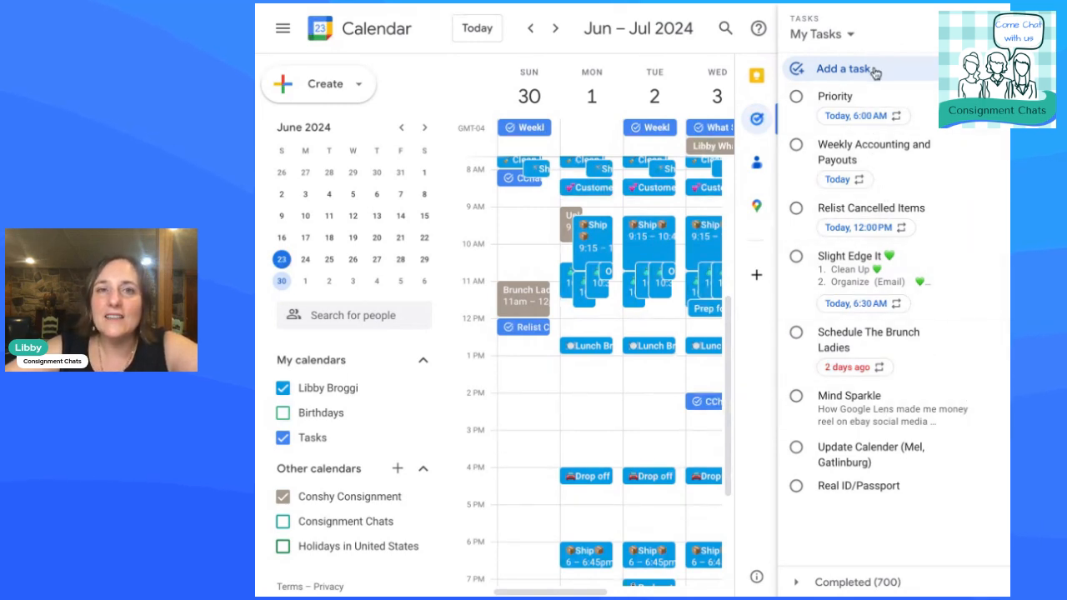
Add a new task titled 'Record Tutorial' at the top of My Tasks
{"action": "left_click", "coordinate": [843, 68]}
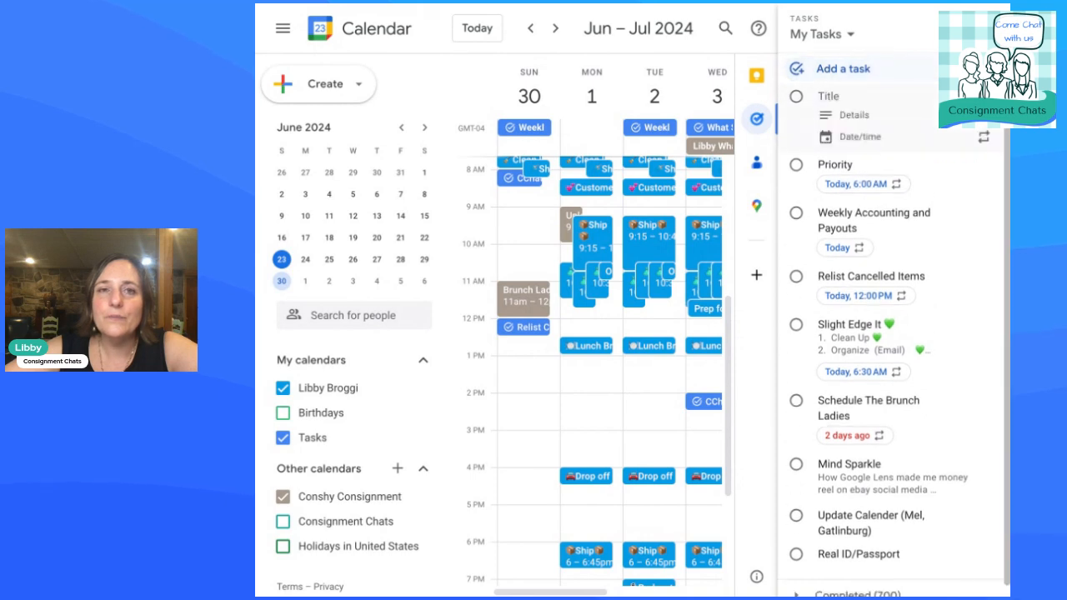
{"action": "mouse_move", "coordinate": [959, 164]}
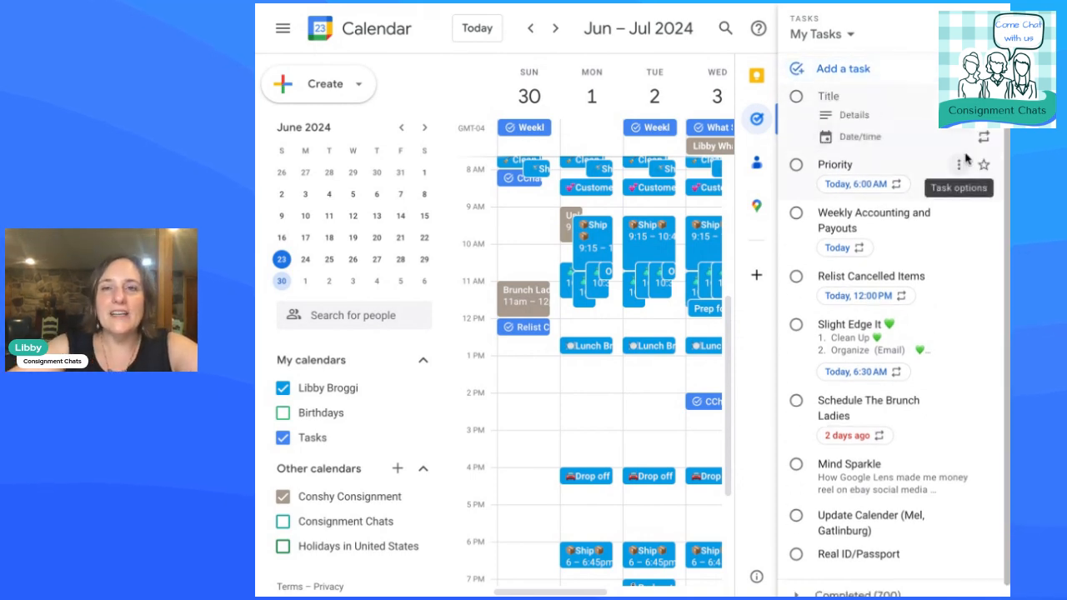
{"action": "type", "text": "RE"}
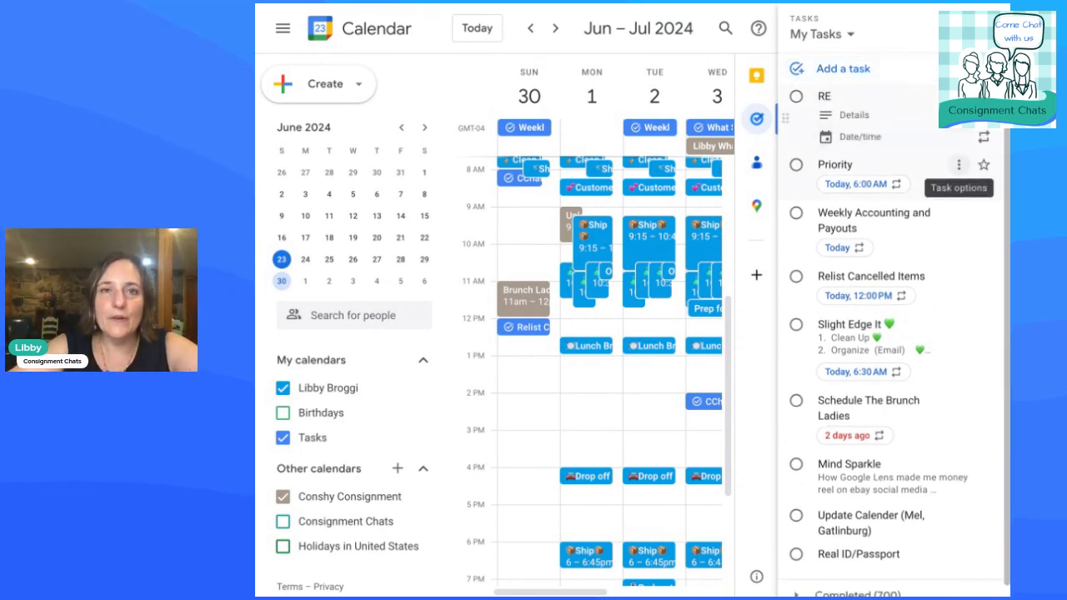
{"action": "type", "text": "cor"}
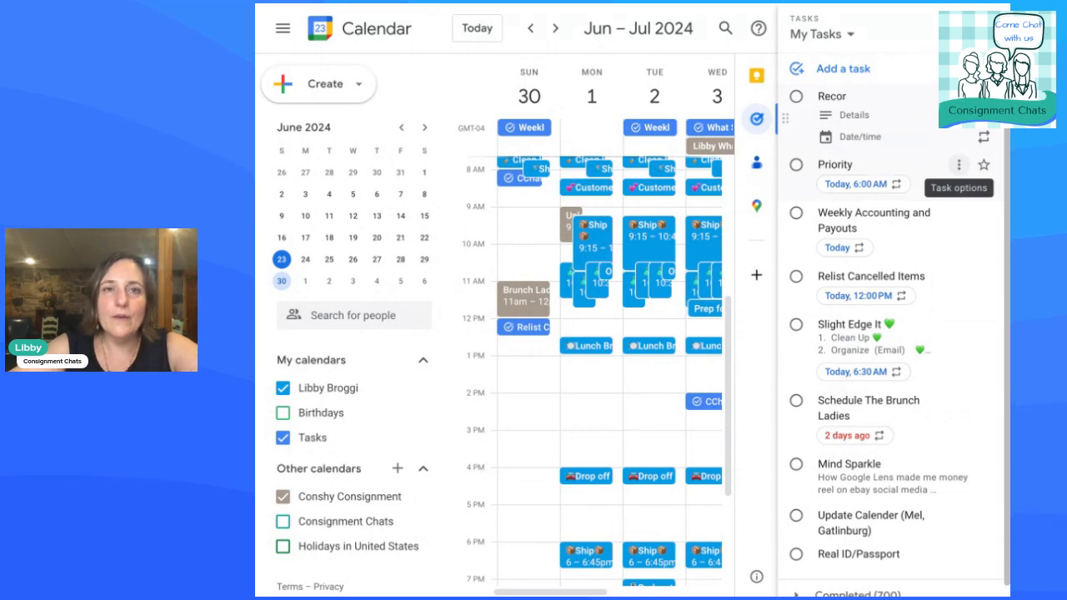
{"action": "type", "text": "d Tutorial"}
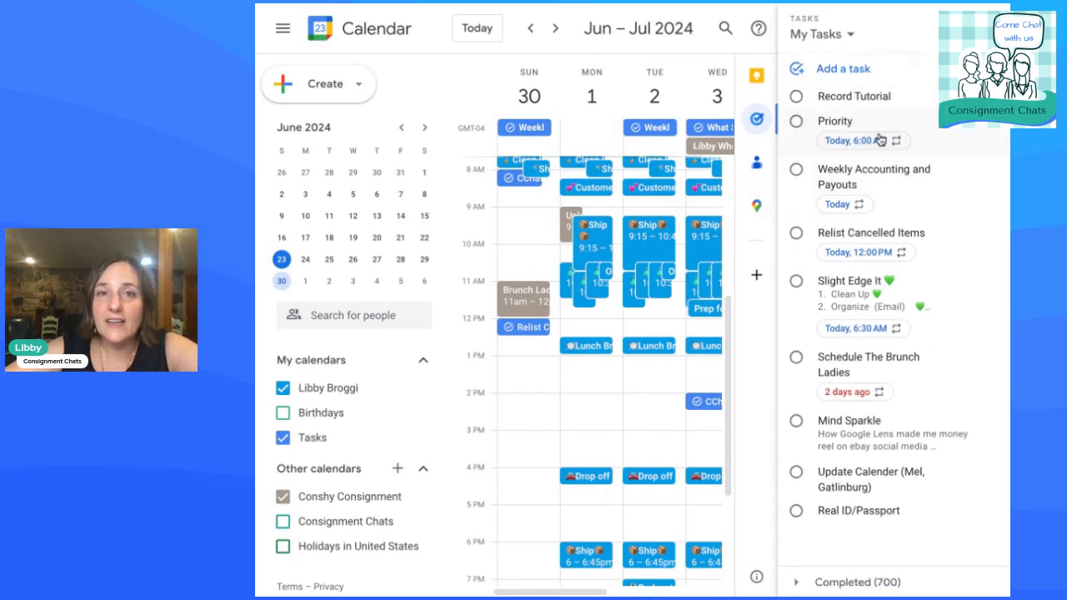
{"action": "mouse_move", "coordinate": [807, 102]}
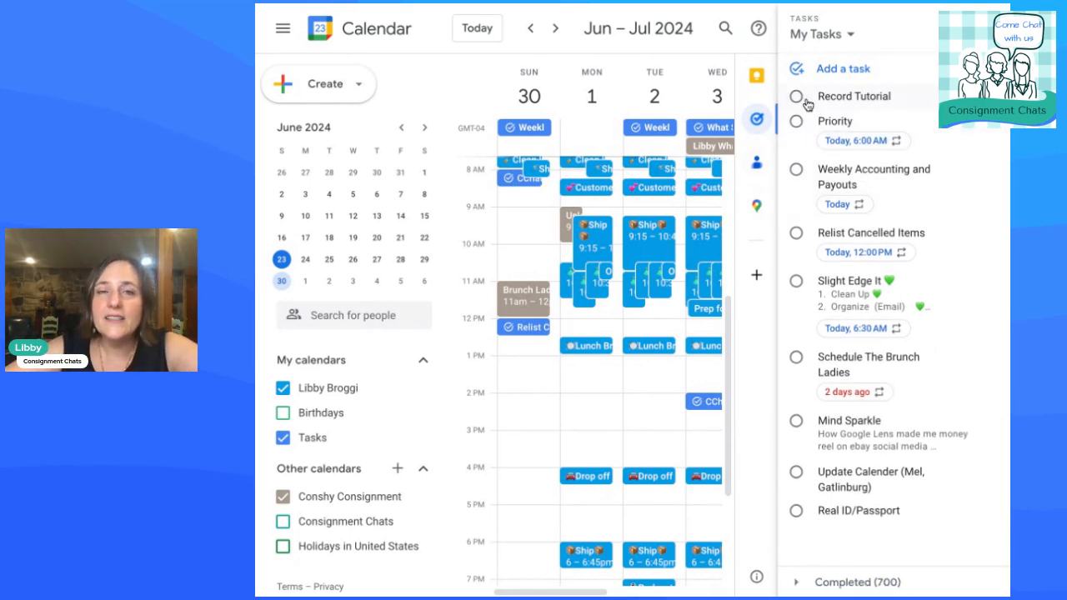
{"action": "mouse_move", "coordinate": [833, 112]}
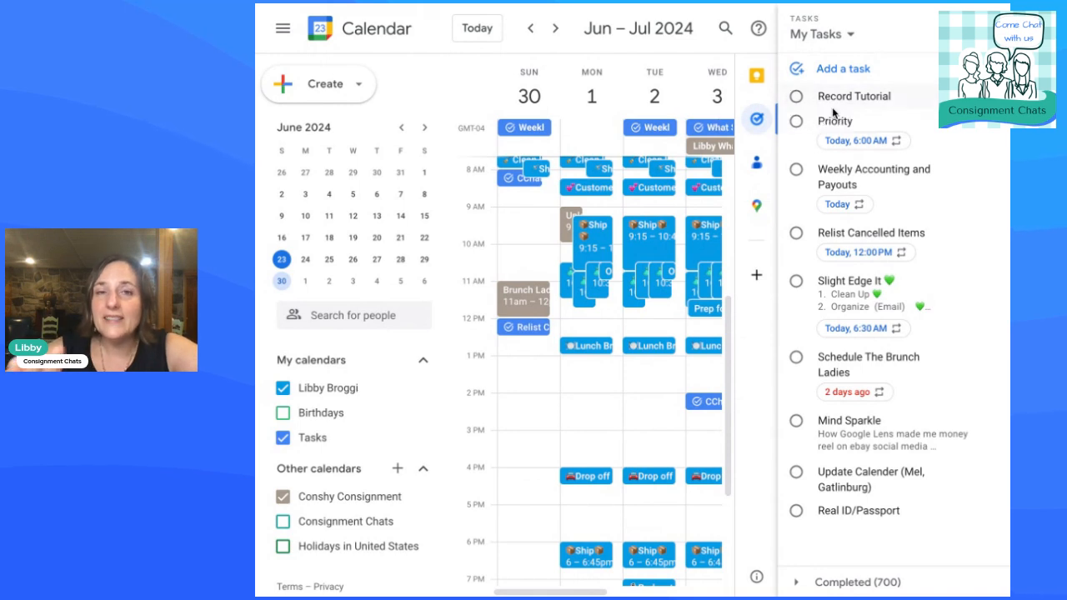
{"action": "mouse_move", "coordinate": [835, 113]}
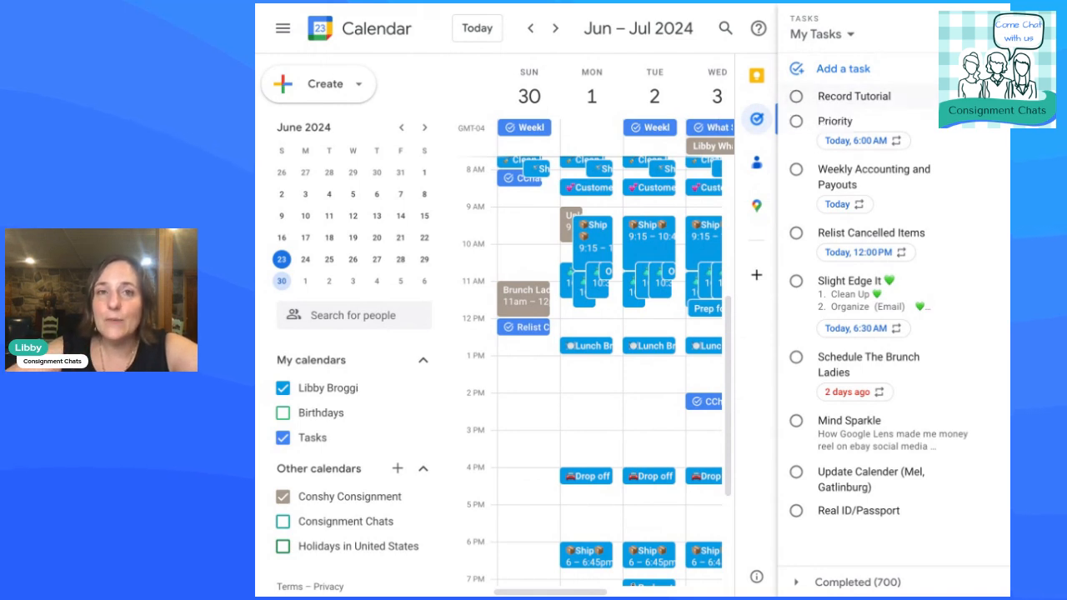
{"action": "left_click", "coordinate": [796, 95]}
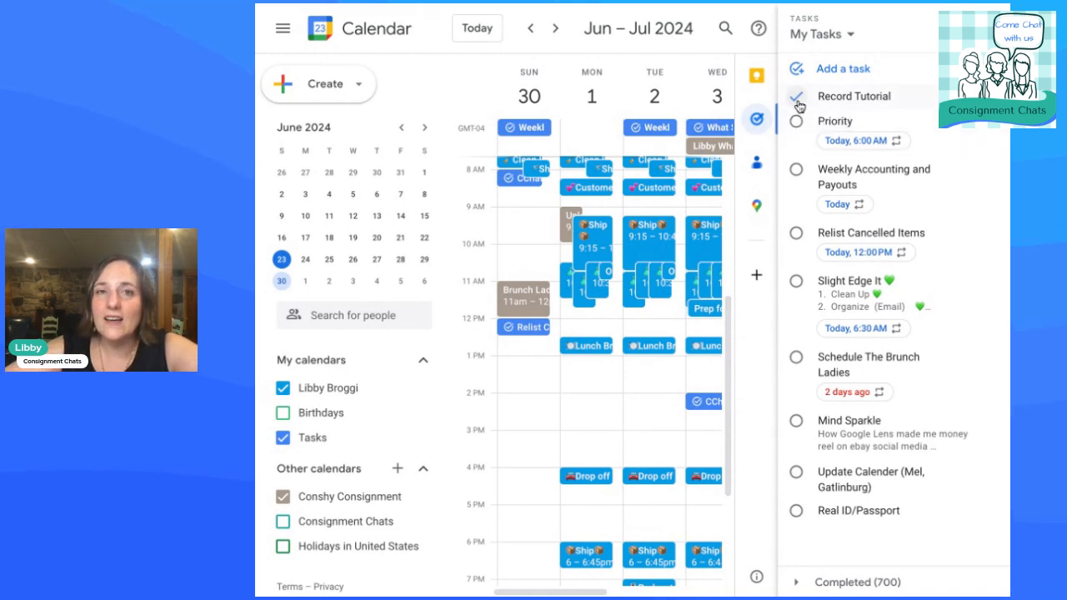
{"action": "mouse_move", "coordinate": [915, 106]}
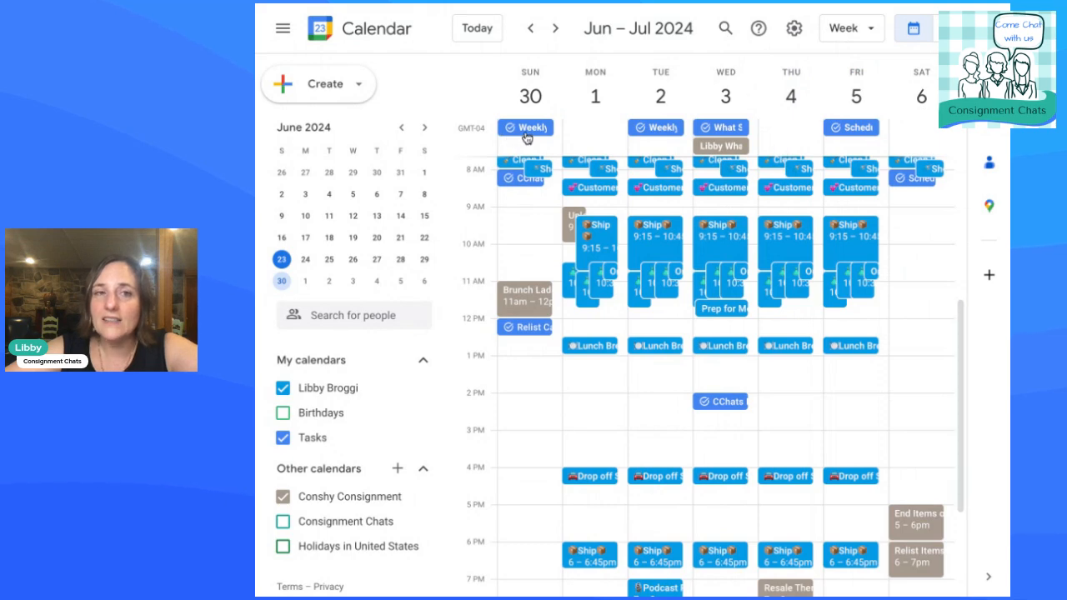
{"action": "mouse_move", "coordinate": [692, 132]}
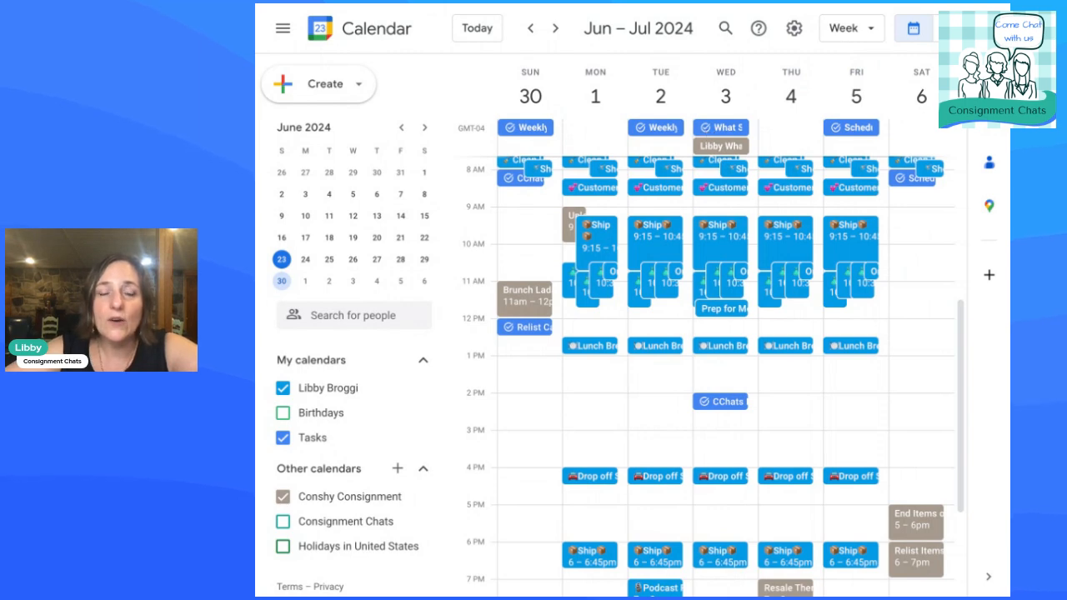
{"action": "mouse_move", "coordinate": [856, 172]}
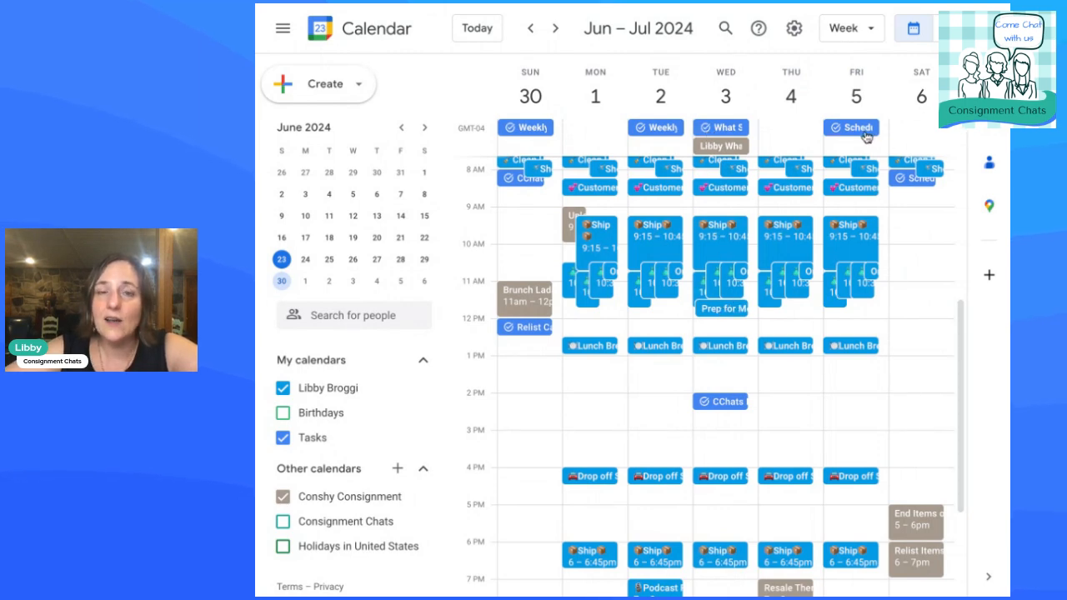
{"action": "mouse_move", "coordinate": [761, 433]}
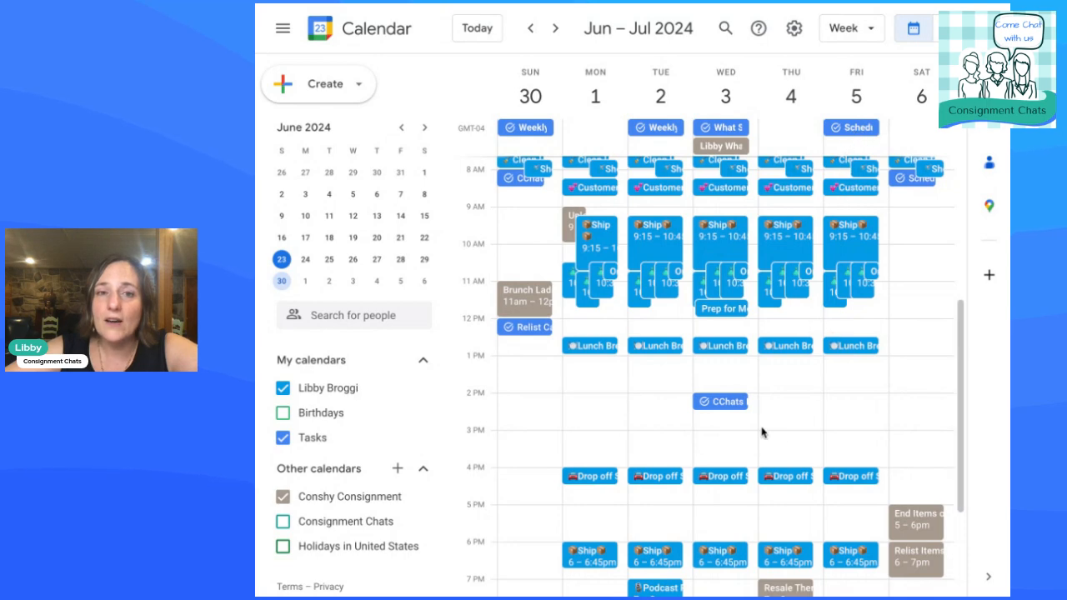
{"action": "mouse_move", "coordinate": [724, 409]}
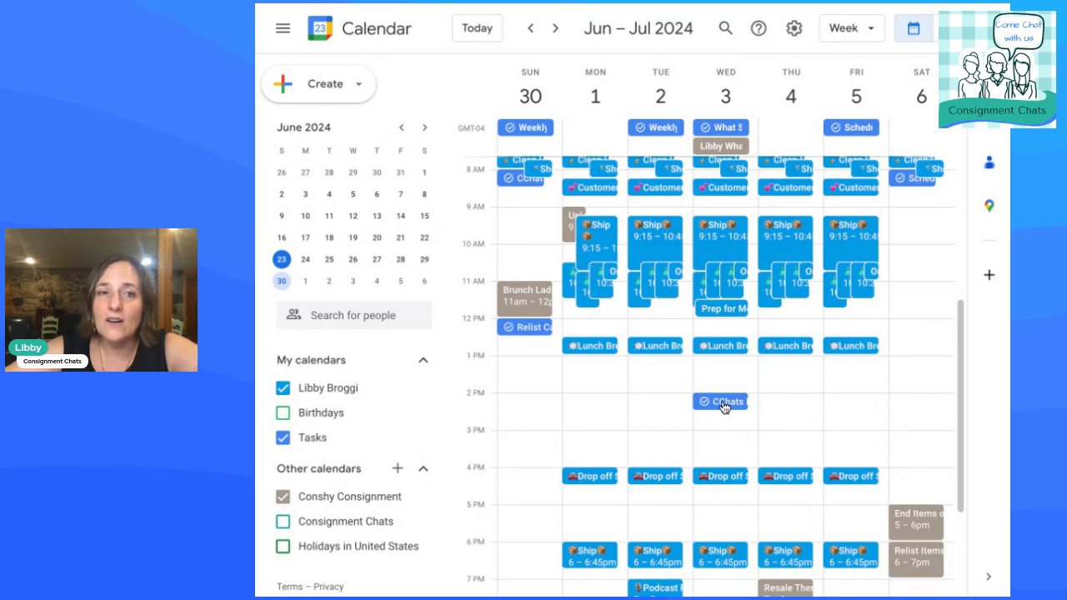
{"action": "left_click", "coordinate": [720, 402]}
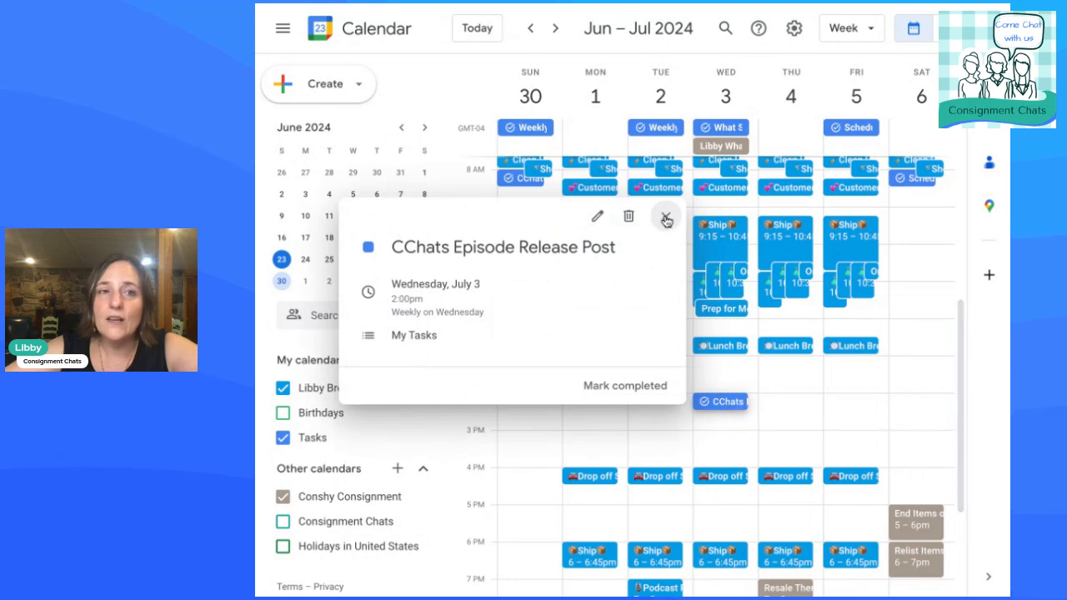
{"action": "left_click", "coordinate": [666, 217]}
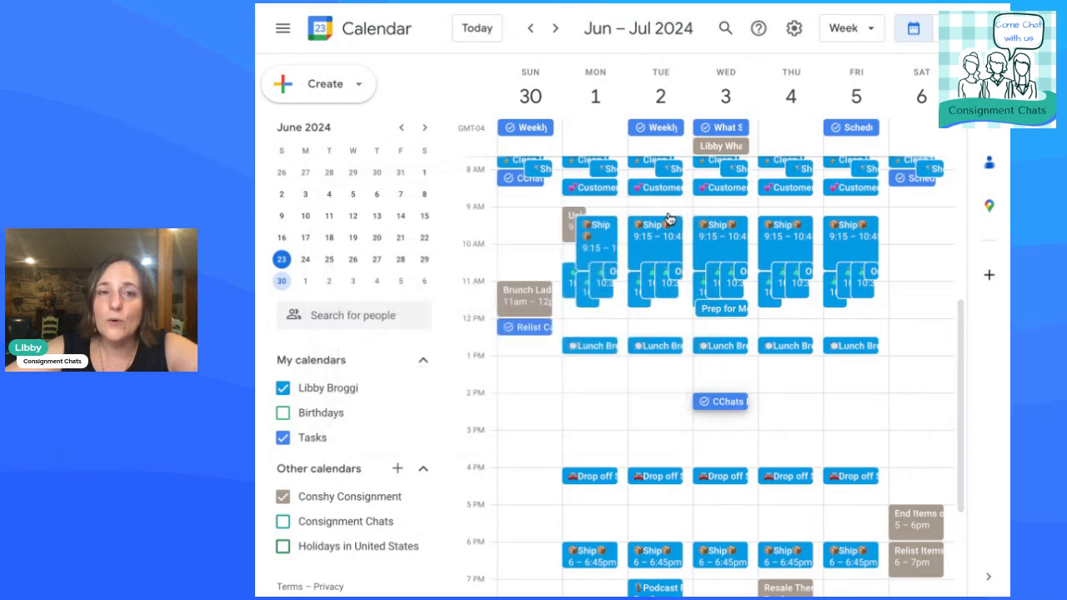
{"action": "mouse_move", "coordinate": [989, 165]}
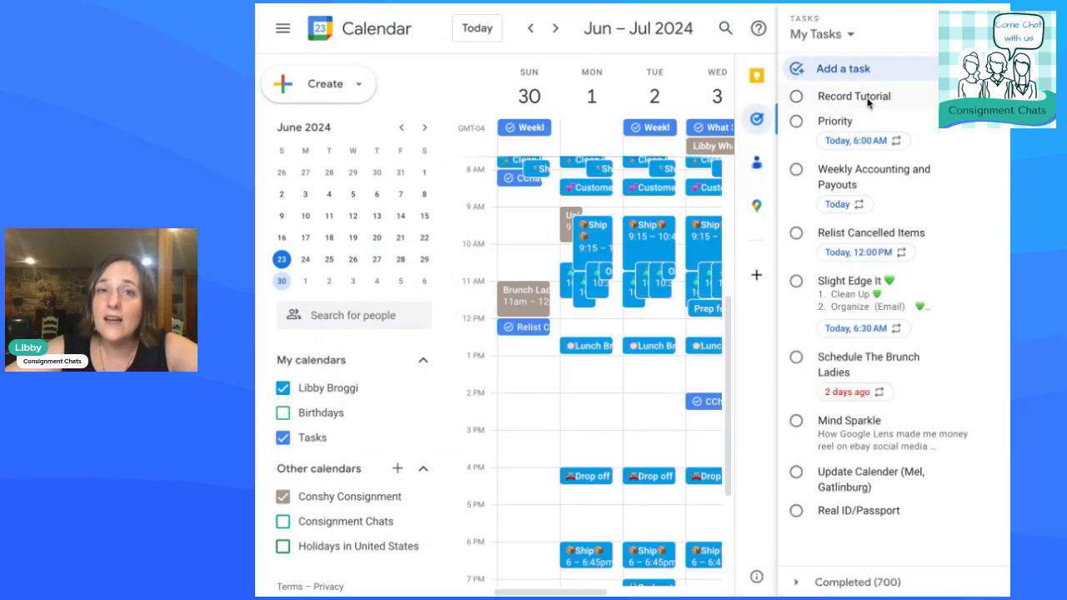
{"action": "left_click", "coordinate": [854, 96]}
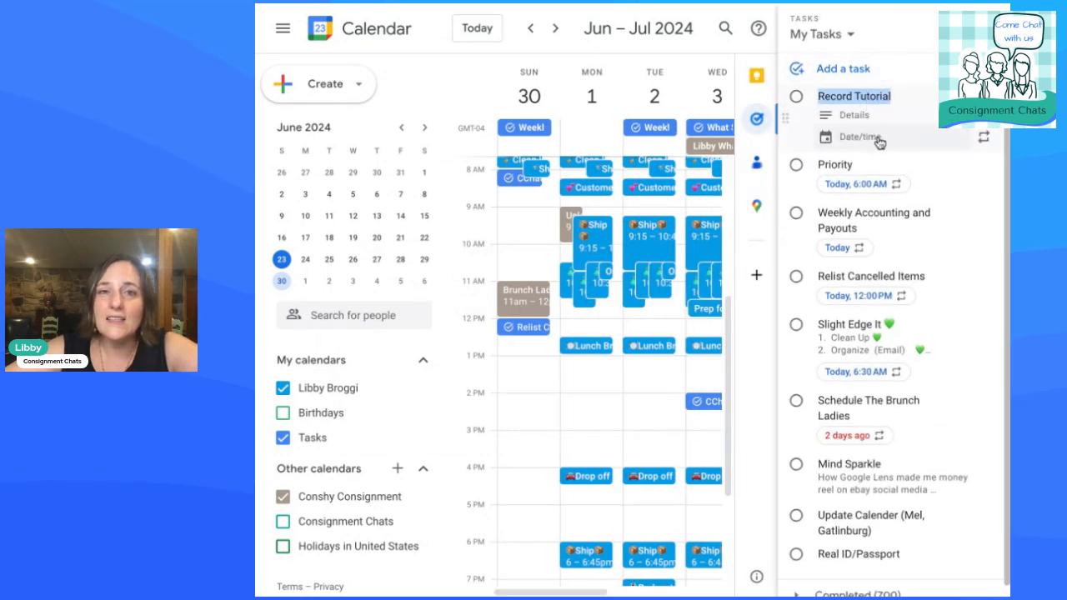
Set Record Tutorial's due date to today at 11:00 PM
{"action": "left_click", "coordinate": [860, 136]}
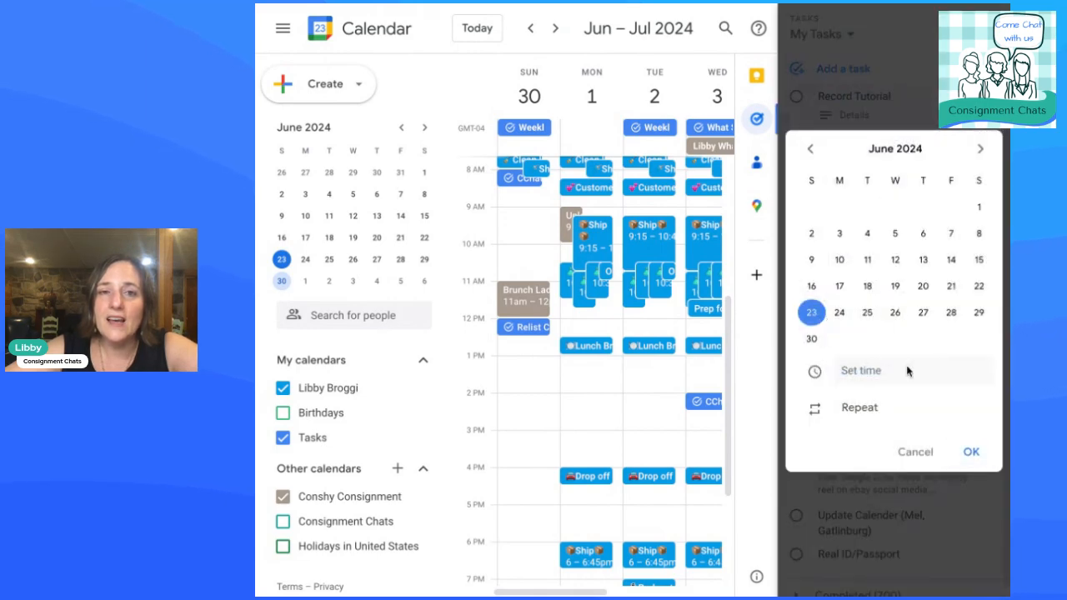
{"action": "left_click", "coordinate": [861, 370]}
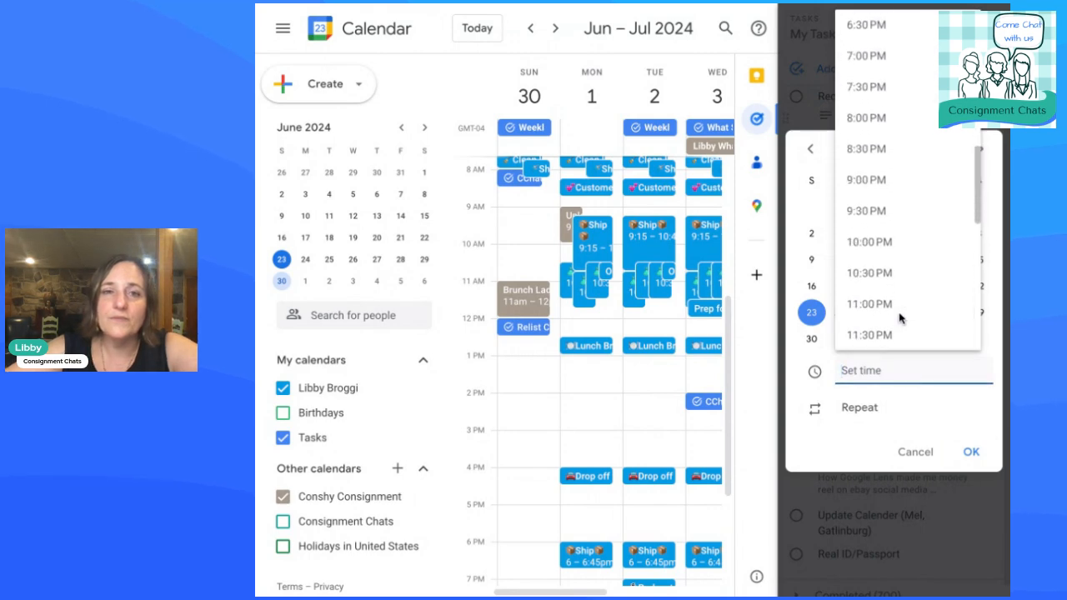
{"action": "left_click", "coordinate": [869, 303]}
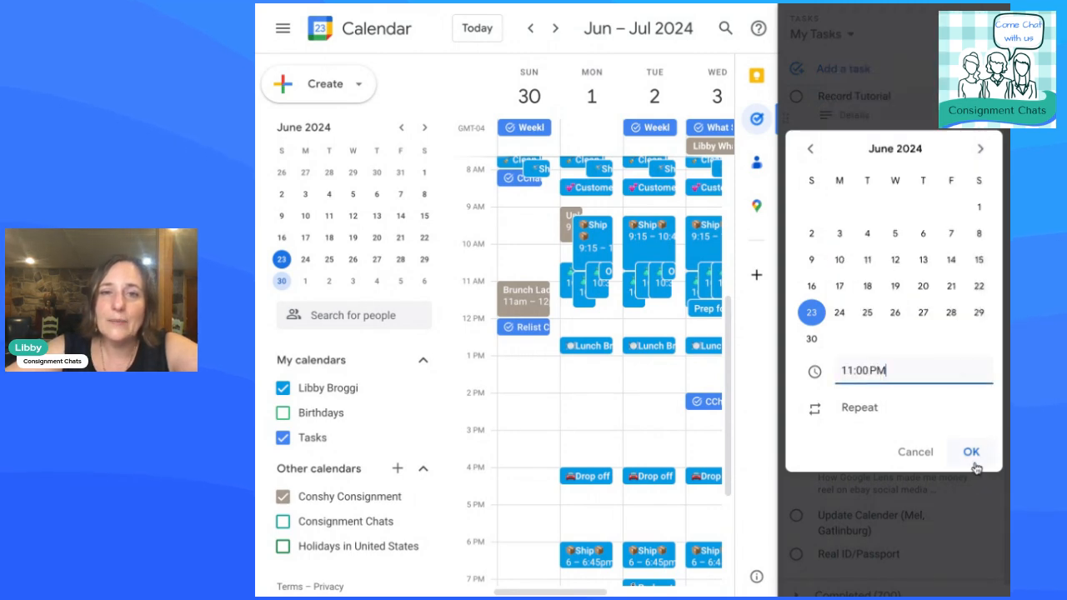
{"action": "left_click", "coordinate": [970, 452]}
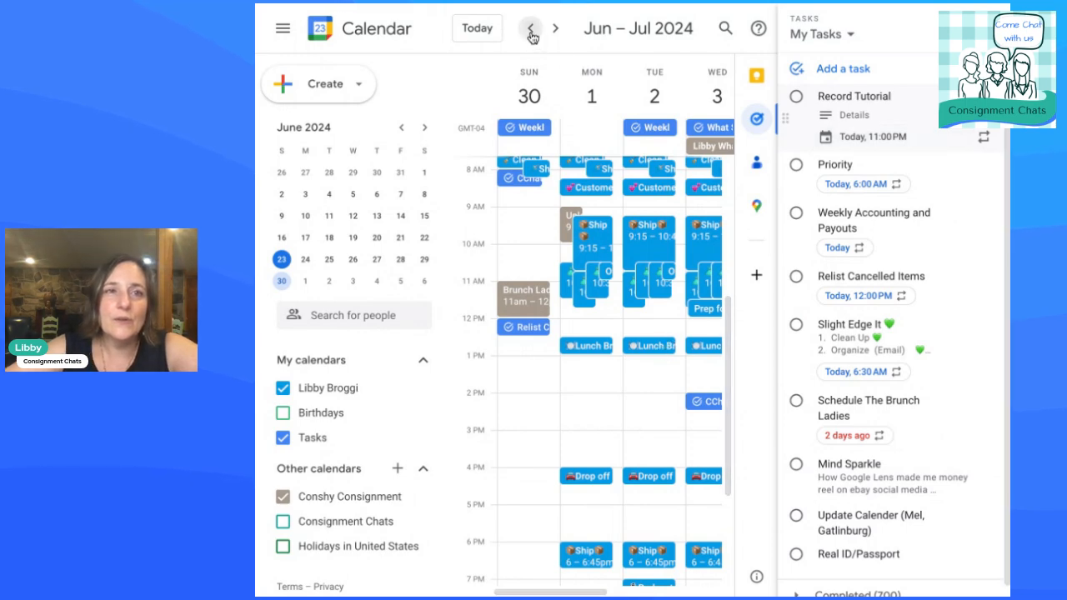
Go back to the week of June 23 and scroll to the 11 PM row
{"action": "left_click", "coordinate": [530, 28]}
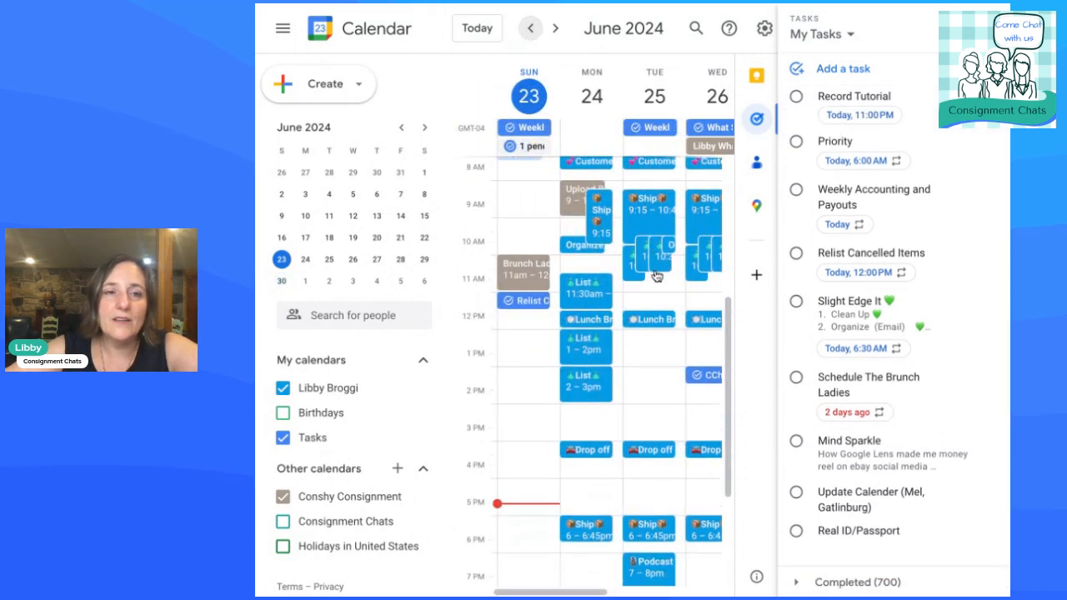
{"action": "scroll", "scroll_direction": "down", "scroll_amount": 3}
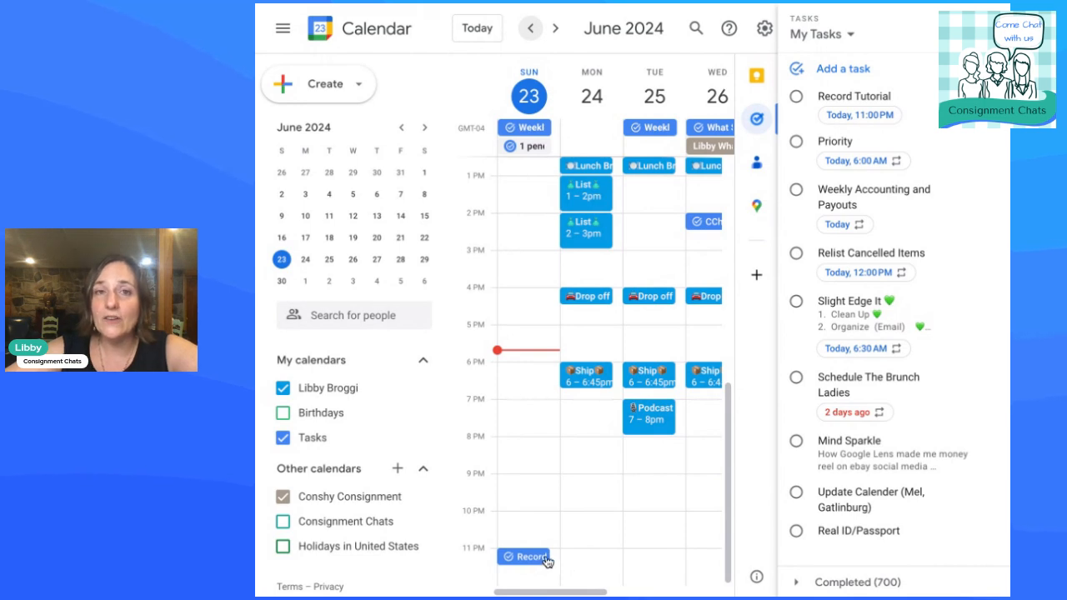
{"action": "mouse_move", "coordinate": [863, 115]}
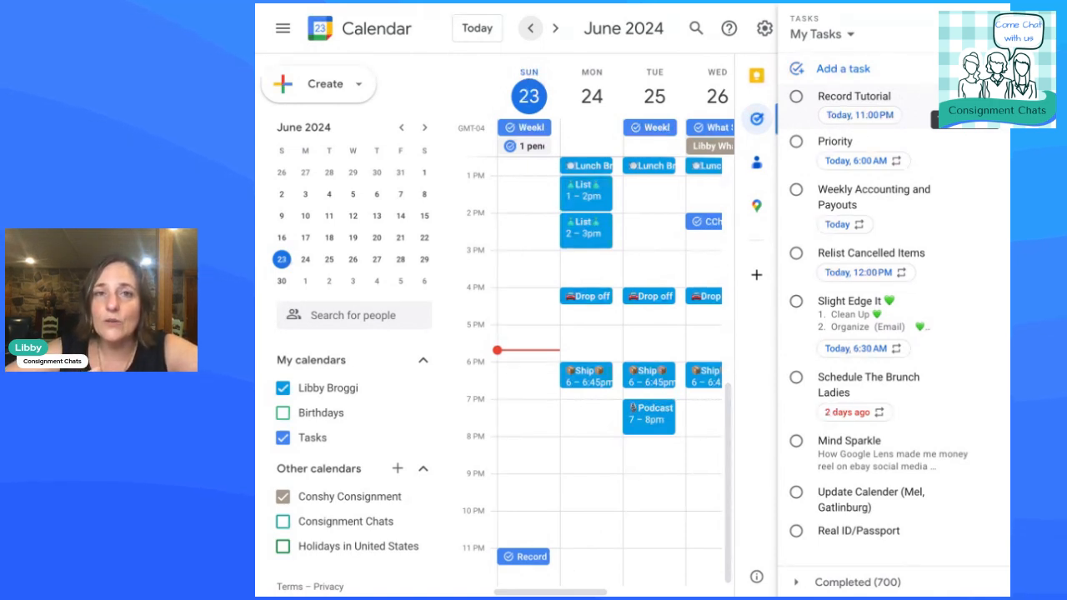
{"action": "mouse_move", "coordinate": [908, 192]}
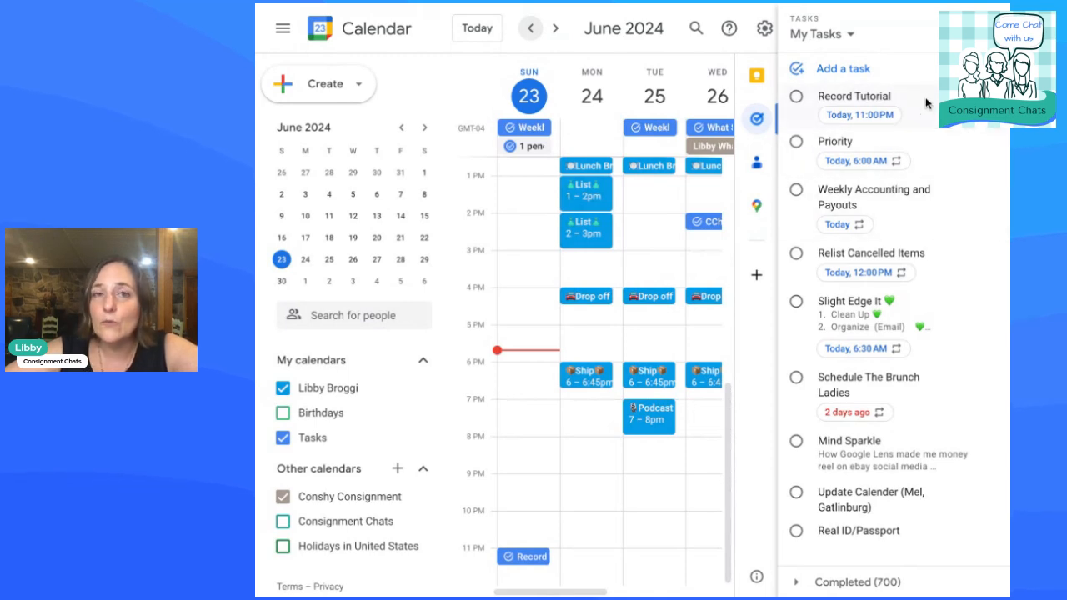
{"action": "mouse_move", "coordinate": [933, 160]}
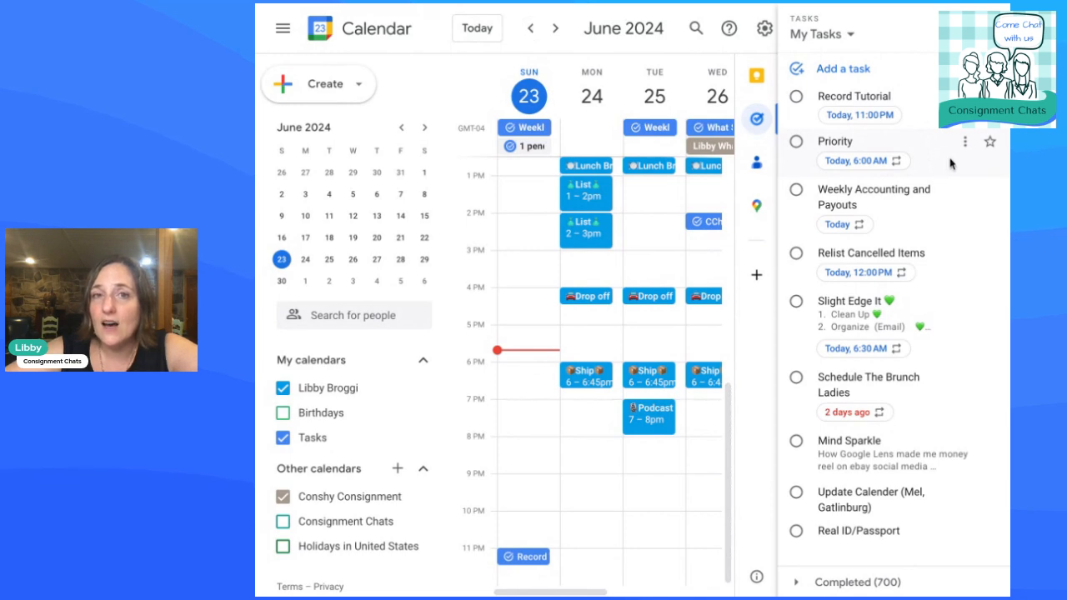
Expand the Priority task and type then clear notes in its Details
{"action": "left_click", "coordinate": [835, 140]}
{"action": "type", "text": "Ship"}
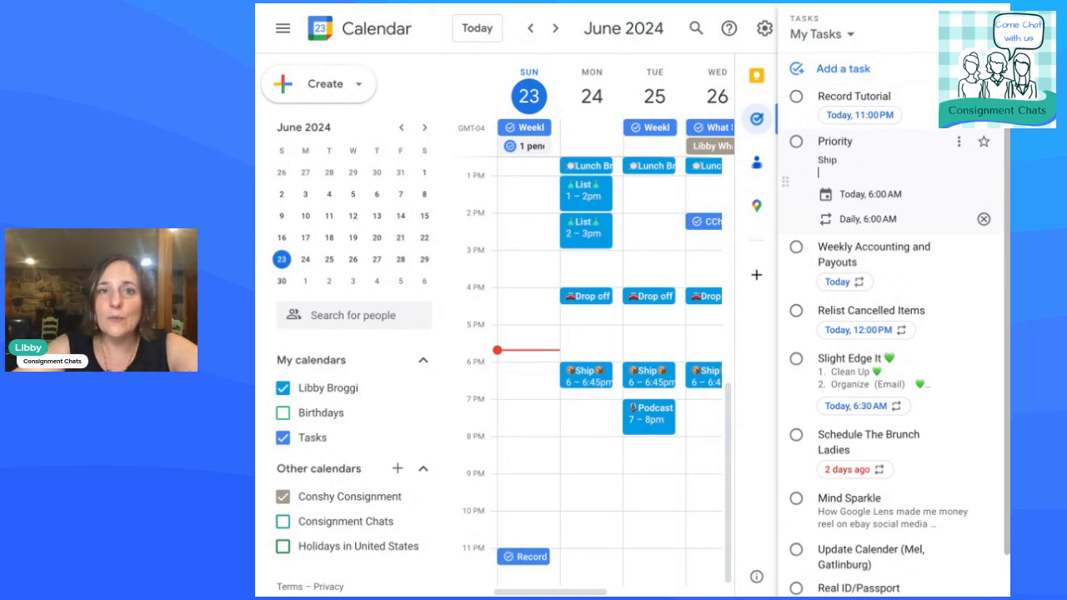
{"action": "type", "text": "List"}
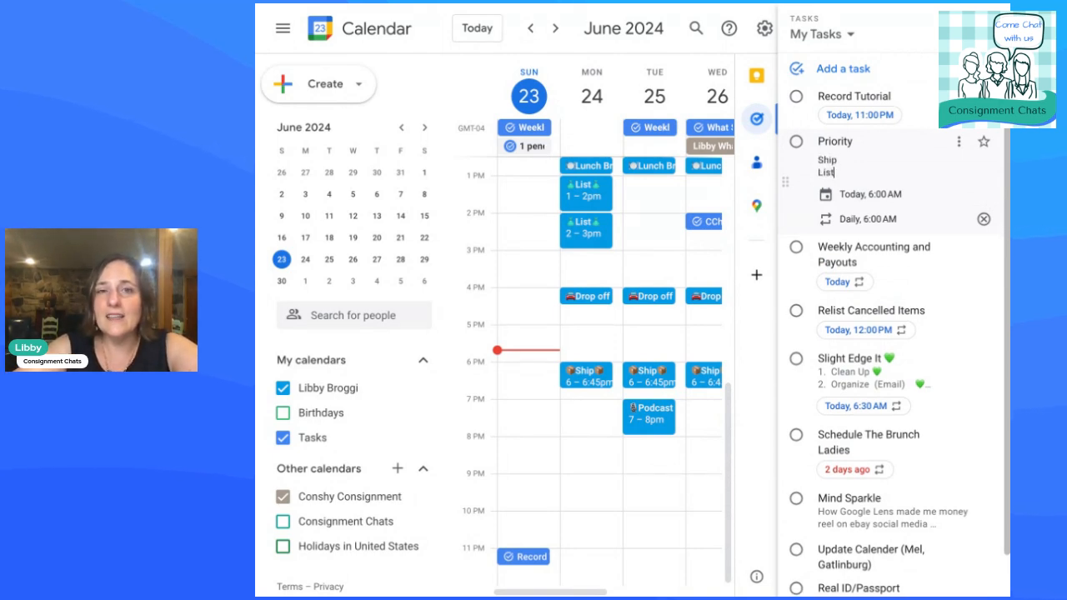
{"action": "type", "text": "Reco"}
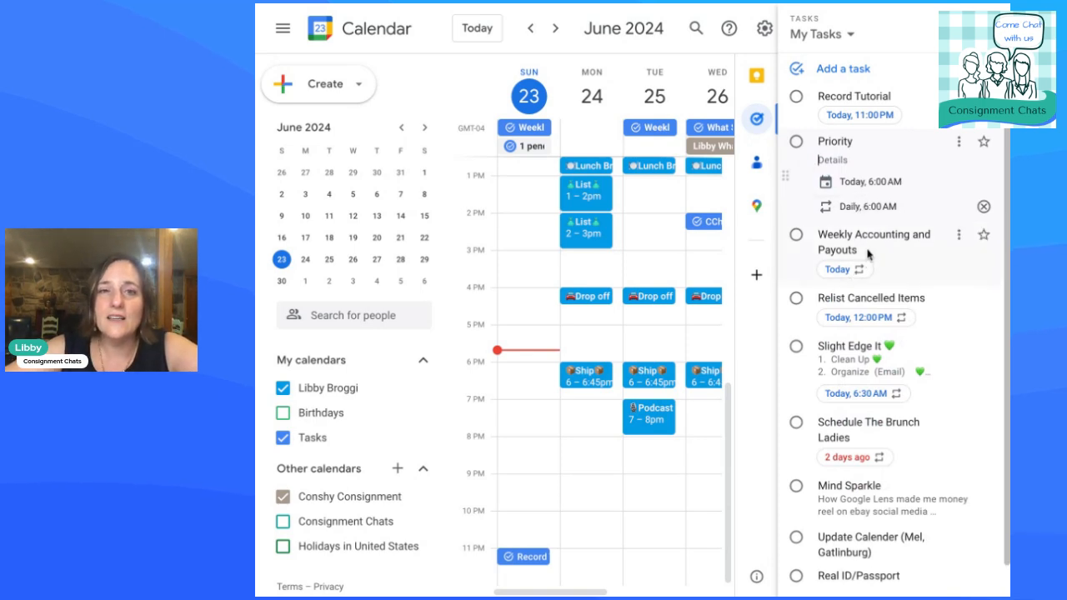
{"action": "mouse_move", "coordinate": [796, 234]}
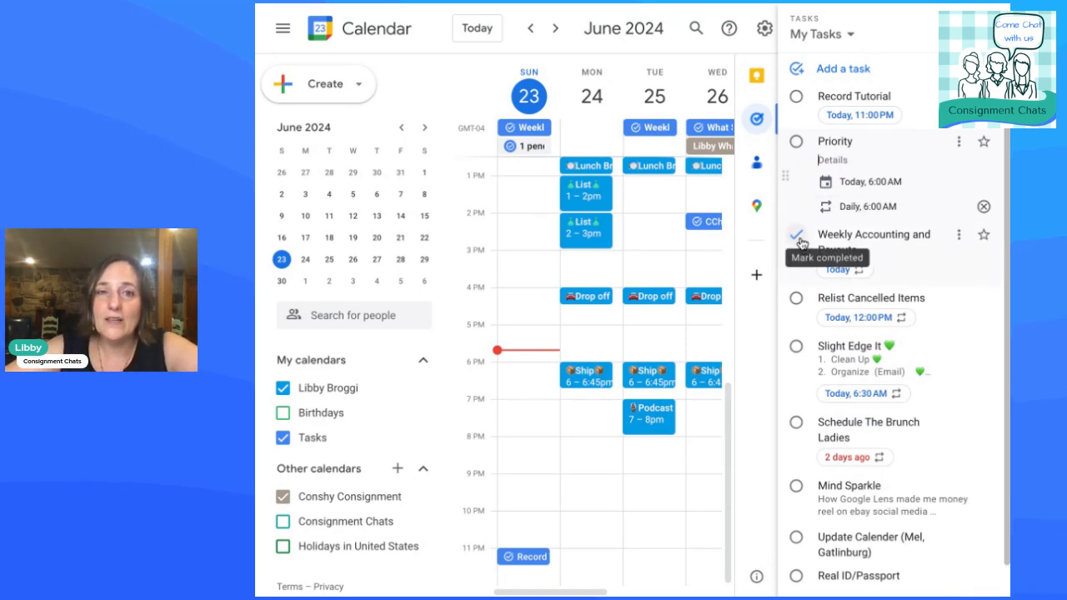
Complete Weekly Accounting and Payouts and Relist Cancelled Items, then expand Slight Edge It
{"action": "left_click", "coordinate": [797, 235]}
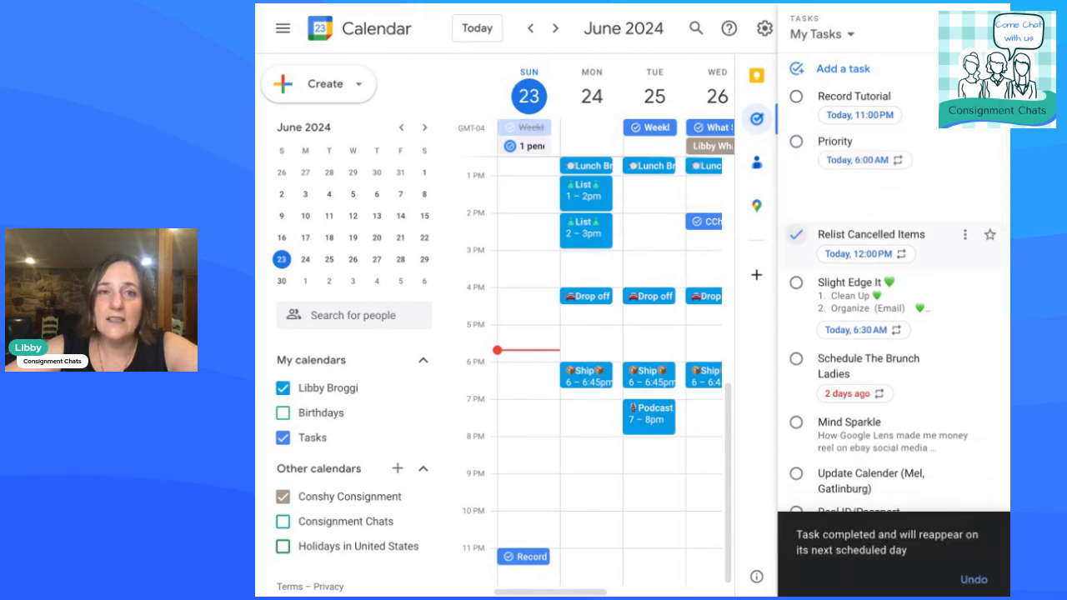
{"action": "left_click", "coordinate": [796, 186]}
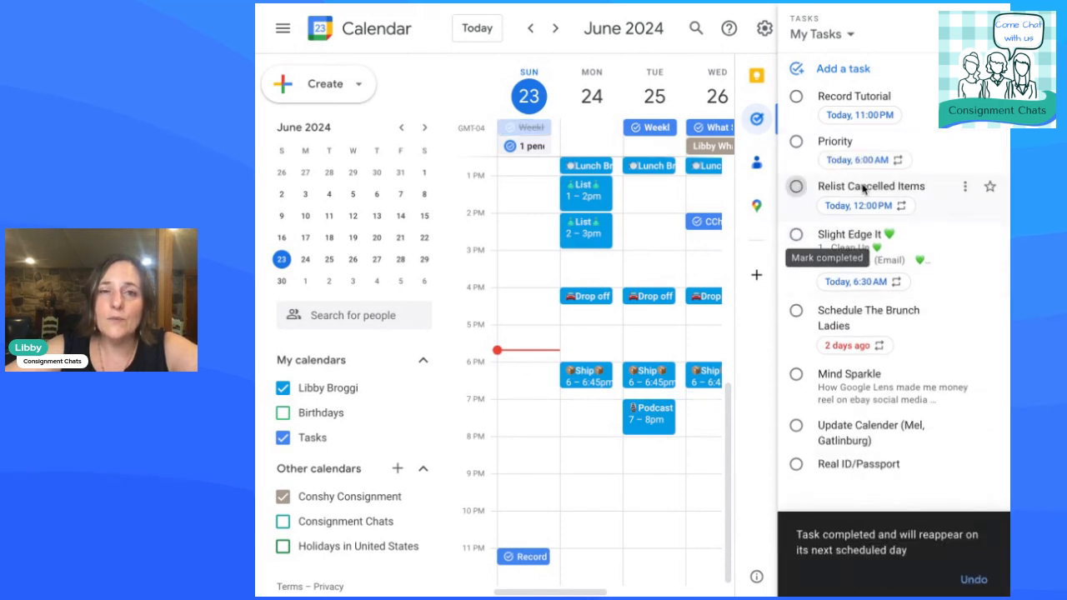
{"action": "left_click", "coordinate": [797, 186]}
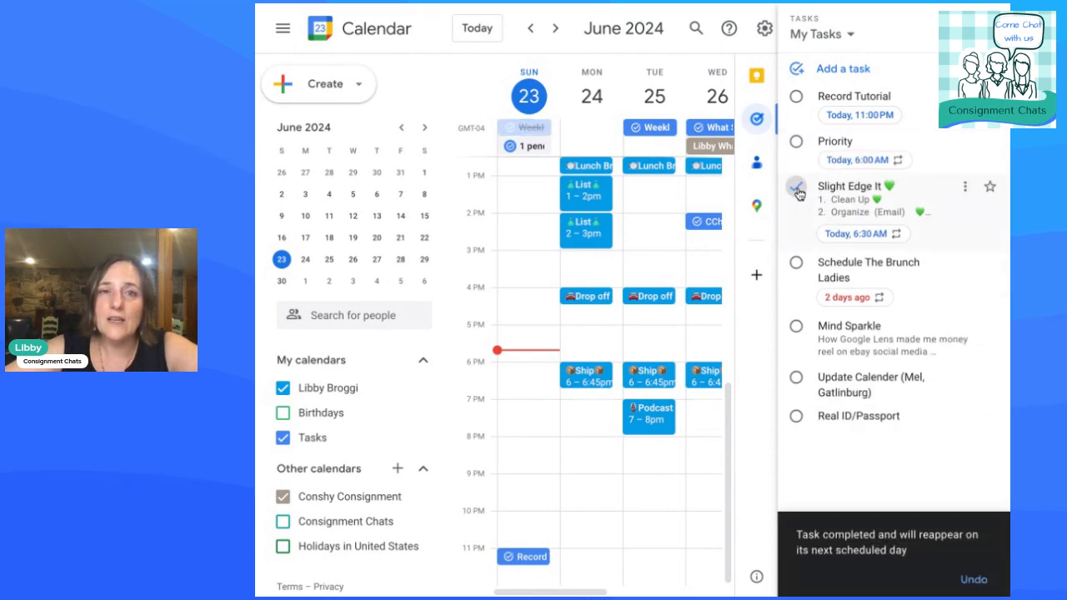
{"action": "left_click", "coordinate": [795, 186]}
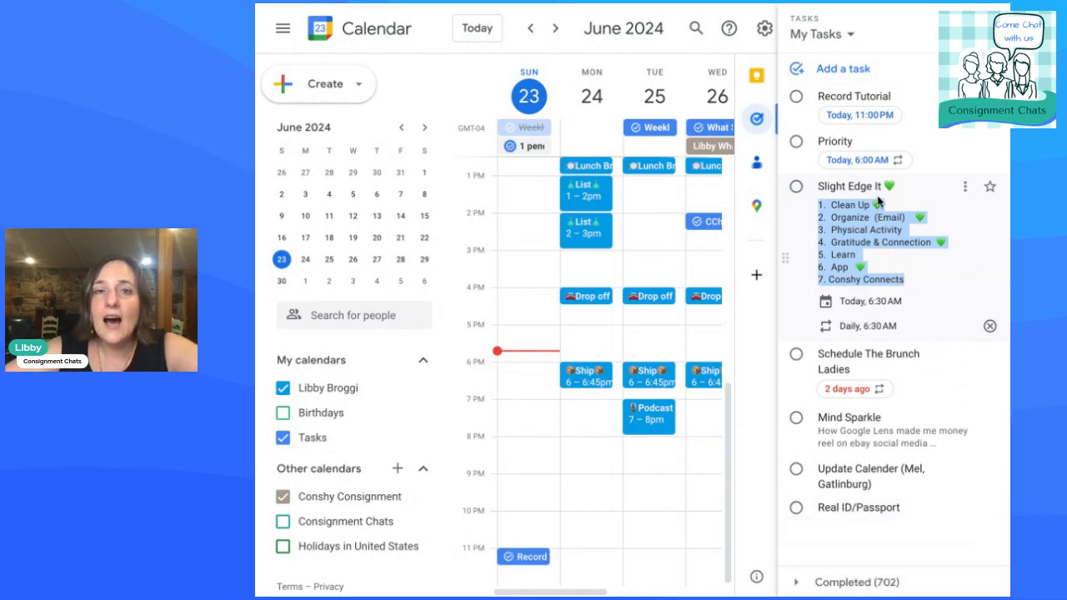
{"action": "mouse_move", "coordinate": [873, 271]}
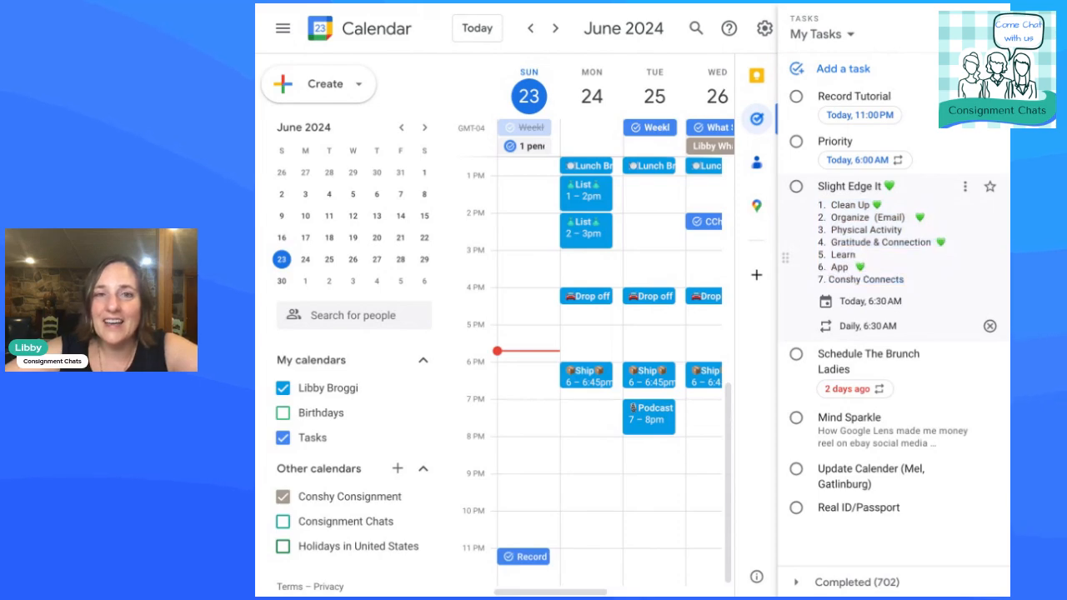
{"action": "mouse_move", "coordinate": [937, 273]}
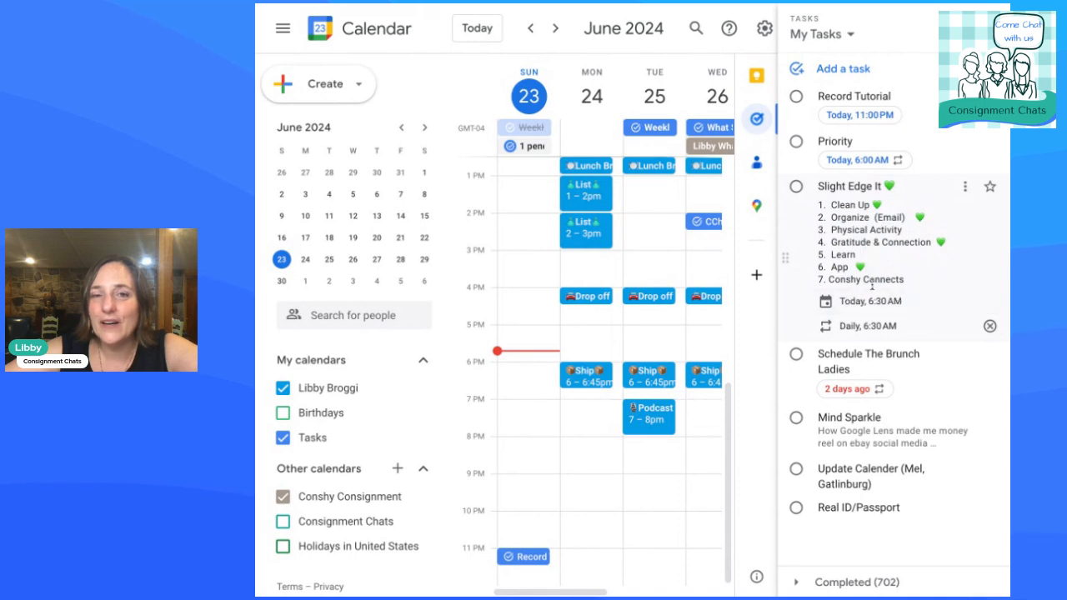
{"action": "mouse_move", "coordinate": [865, 354]}
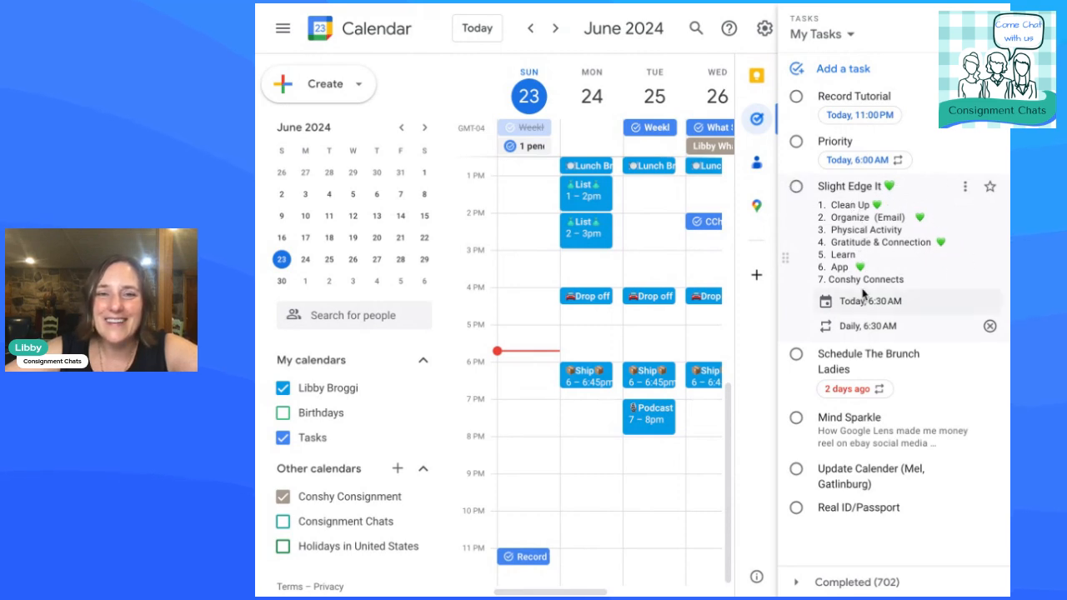
Collapse Slight Edge It and expand Mind Sparkle to show its notes
{"action": "left_click", "coordinate": [796, 353]}
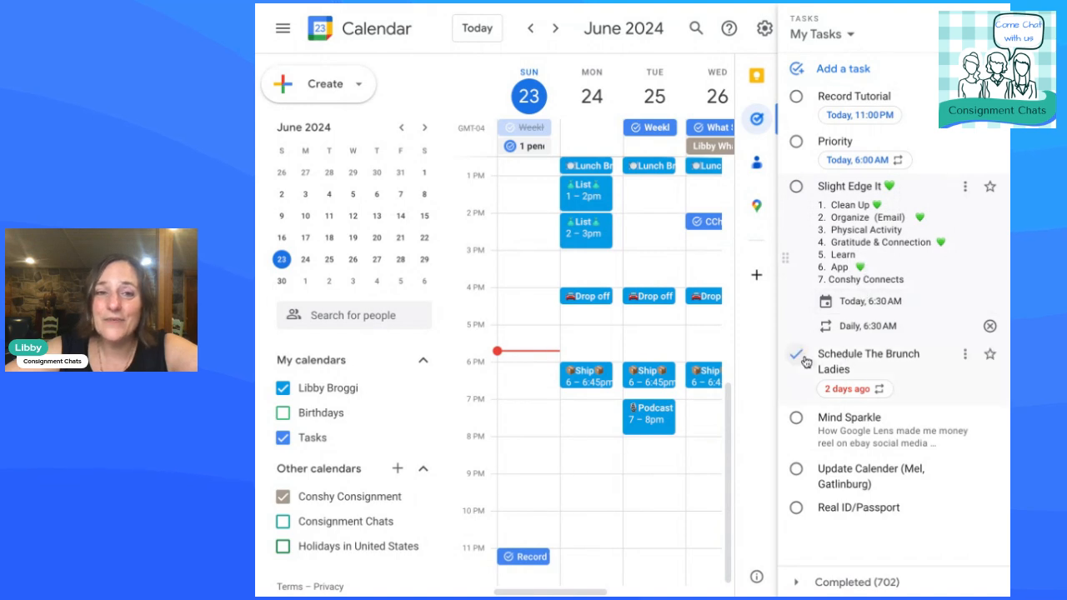
{"action": "left_click", "coordinate": [797, 354]}
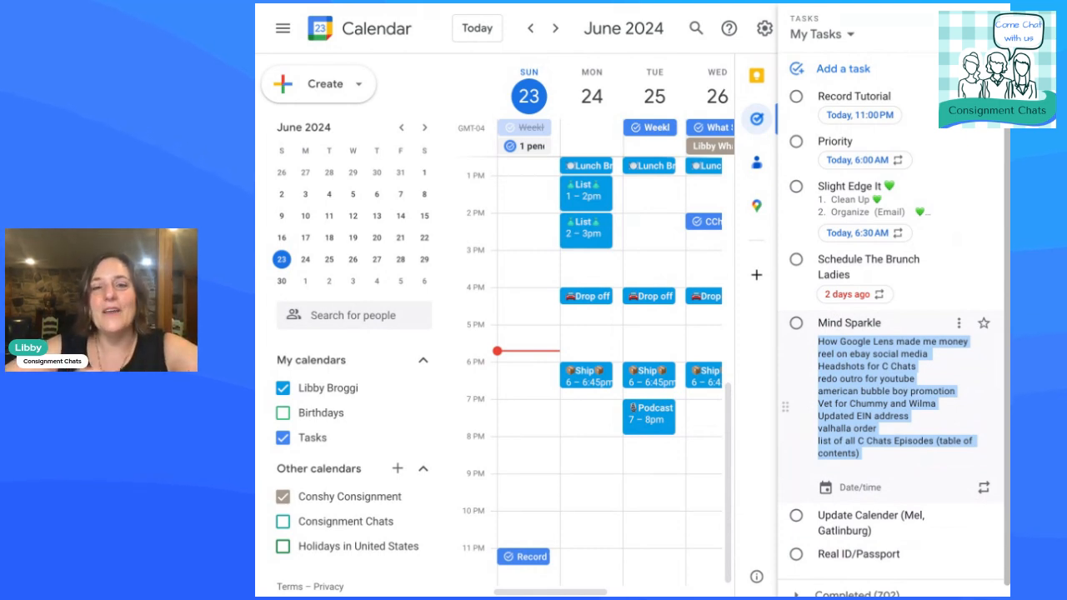
Collapse the expanded Mind Sparkle task so all tasks show compactly
{"action": "left_click", "coordinate": [867, 323]}
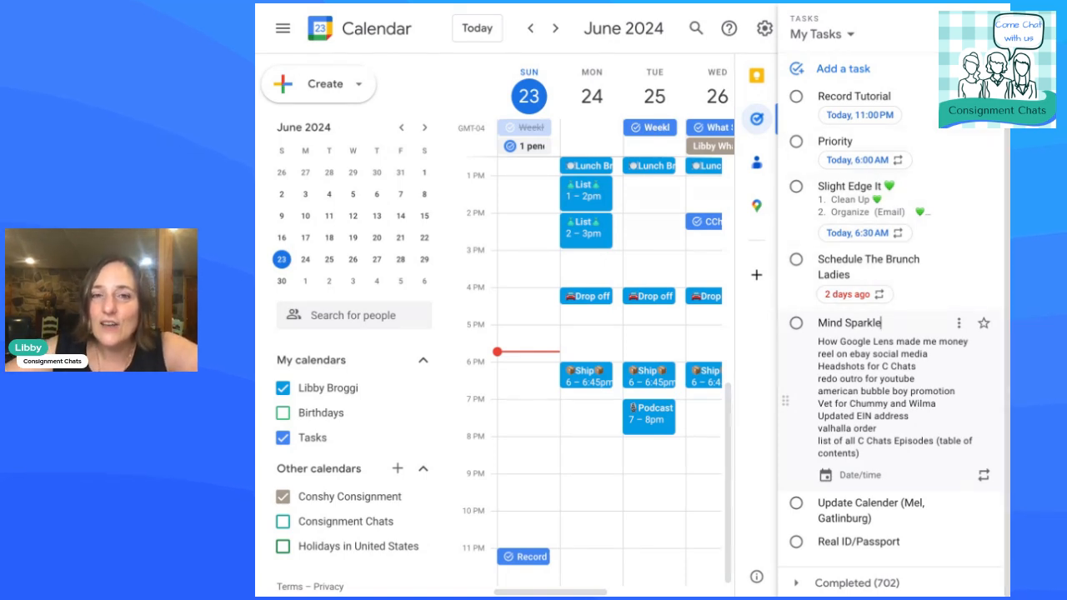
{"action": "left_click", "coordinate": [850, 323]}
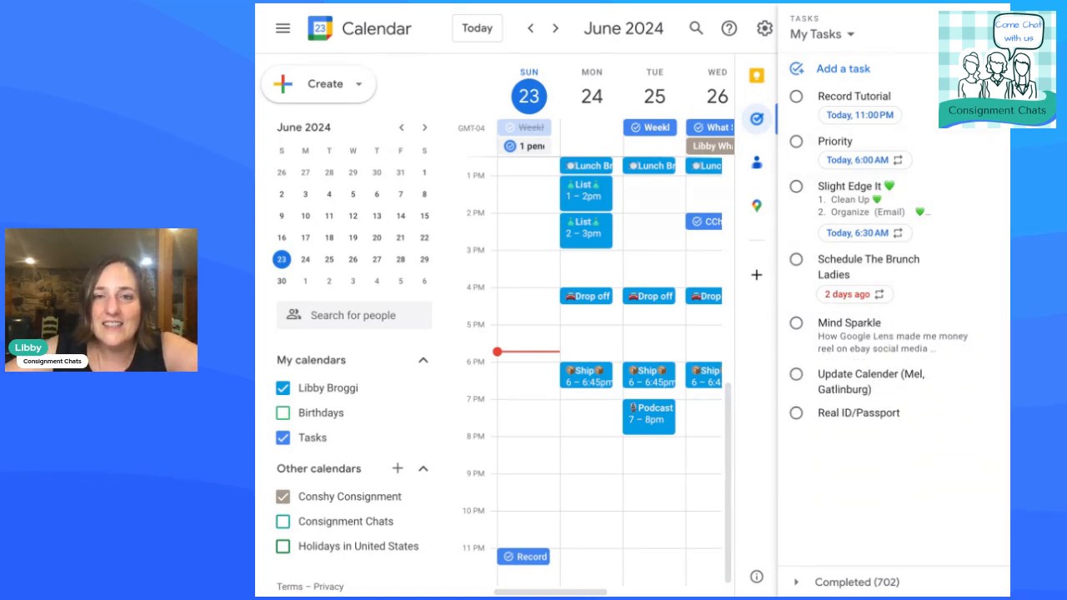